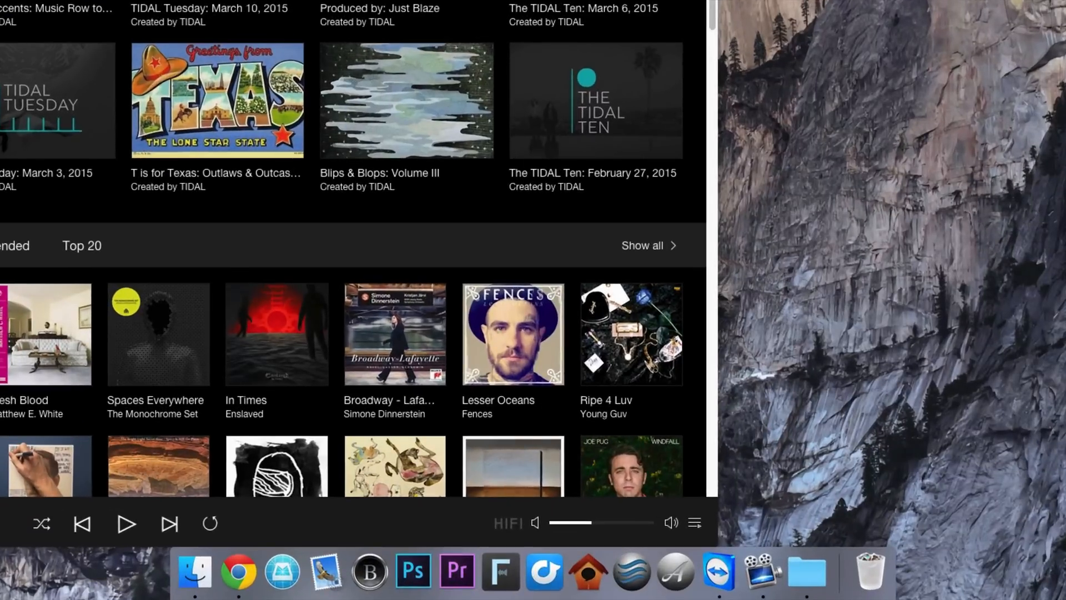
mouse_move(570, 574)
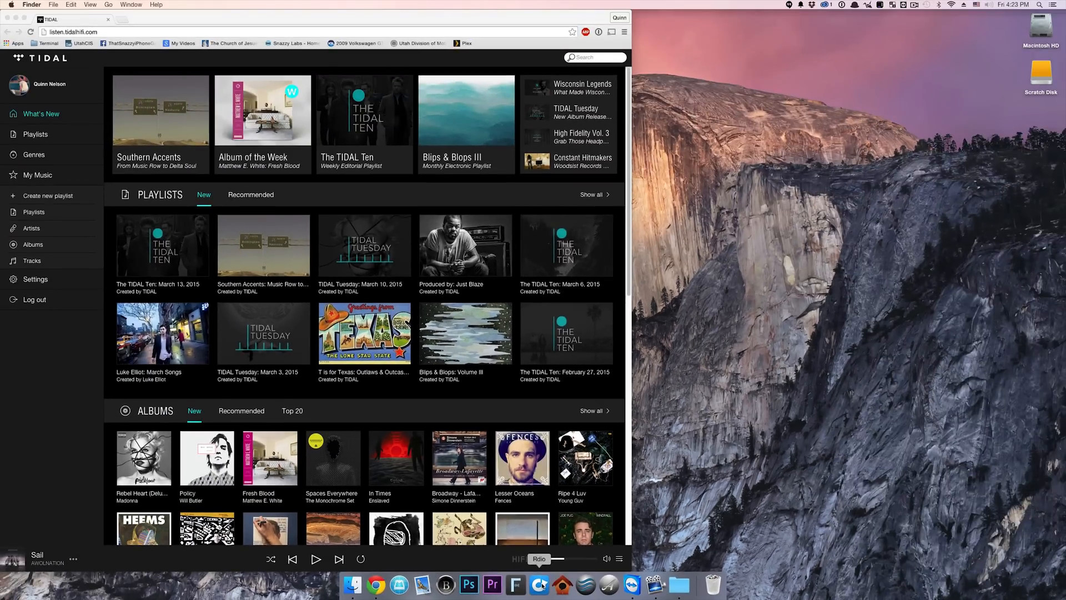
mouse_move(680, 382)
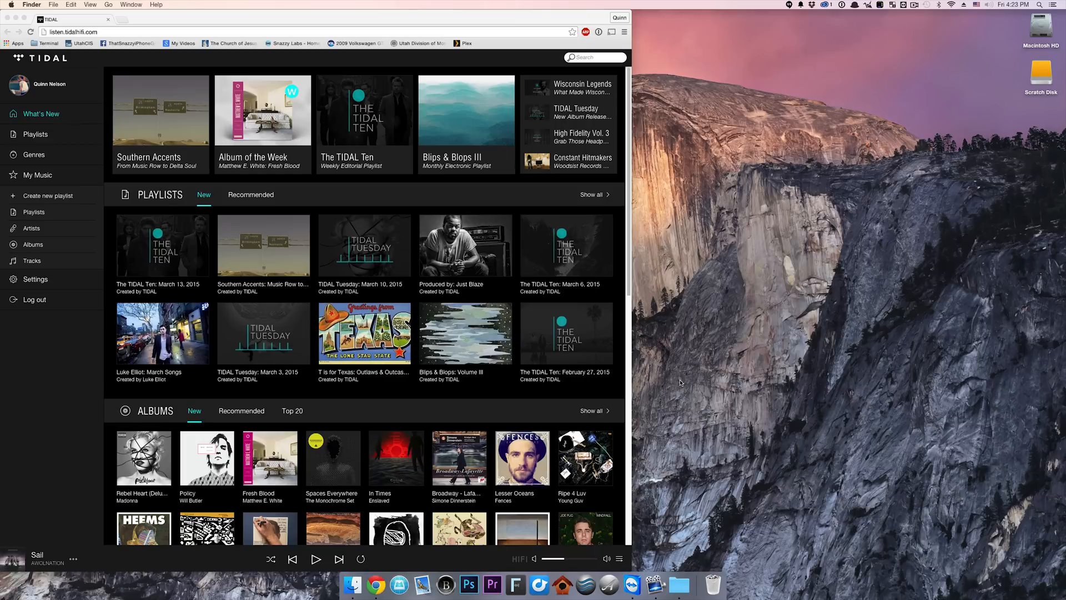
mouse_move(492, 585)
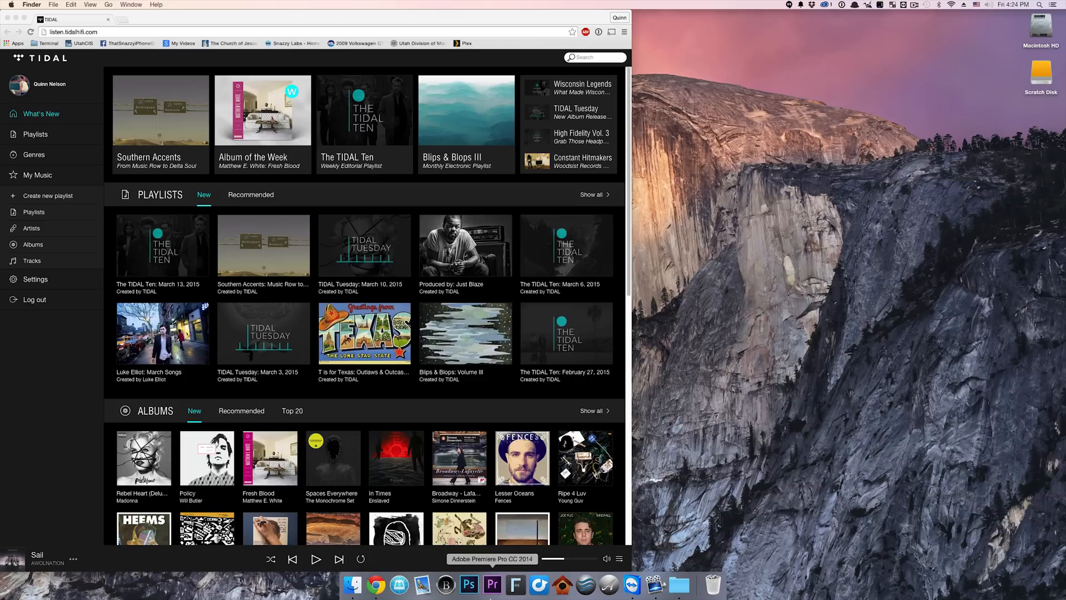
mouse_move(686, 407)
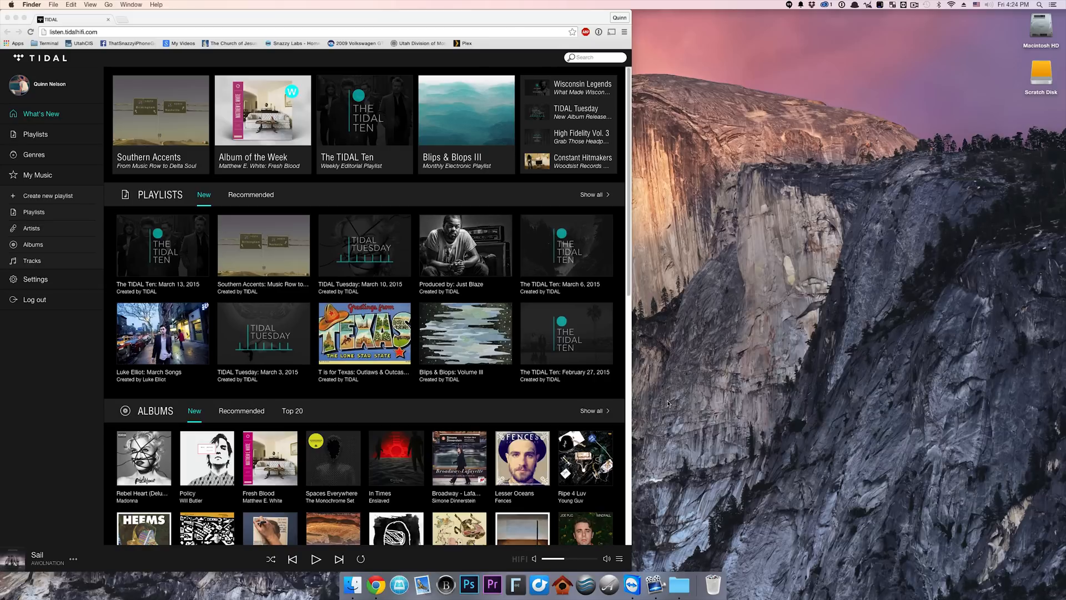
mouse_move(518, 302)
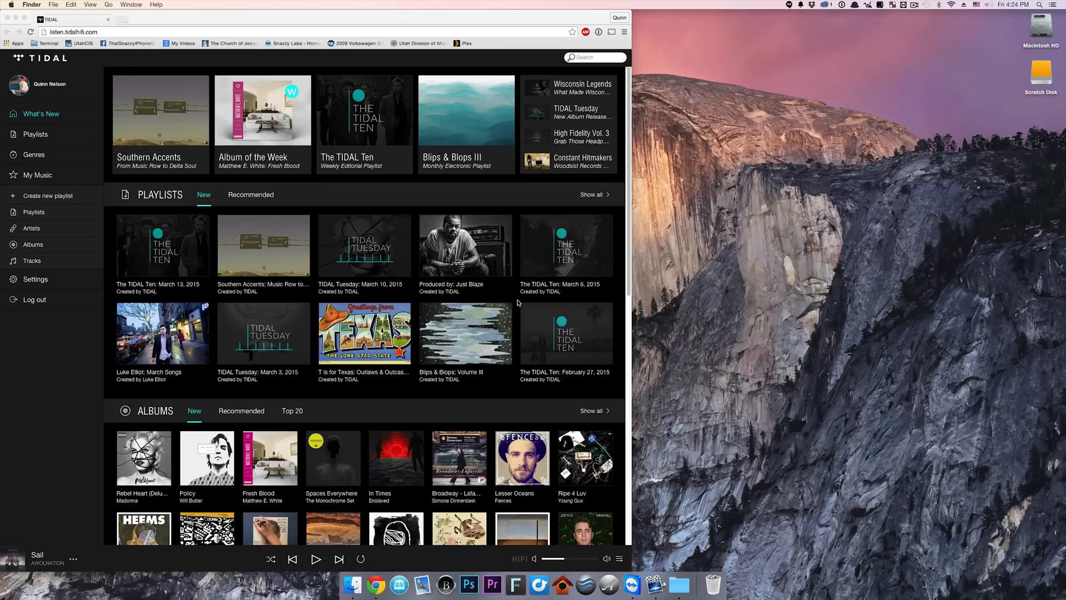
mouse_move(390, 143)
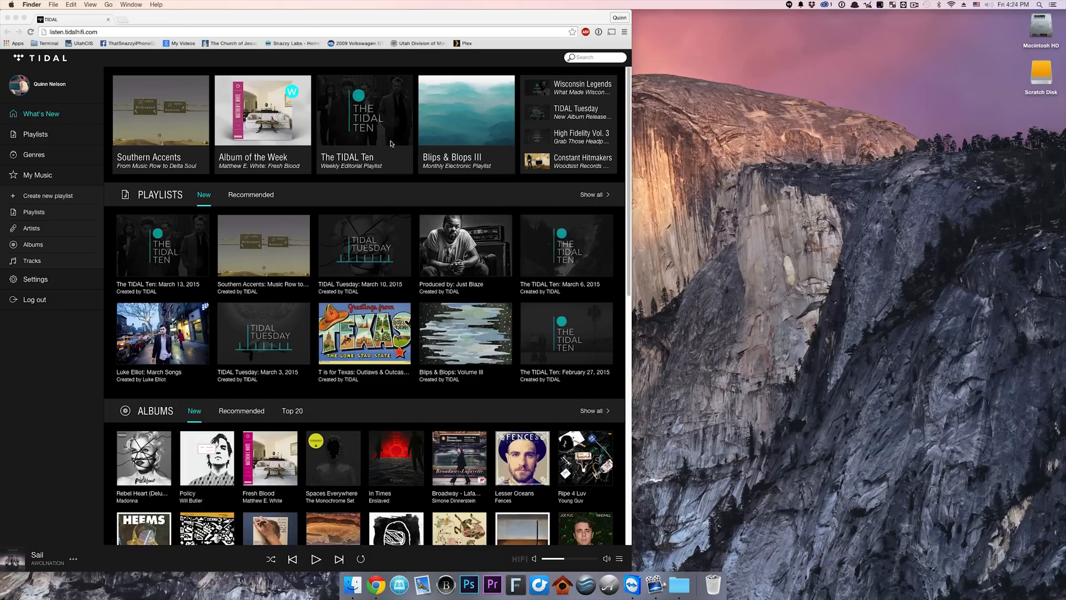
mouse_move(869, 301)
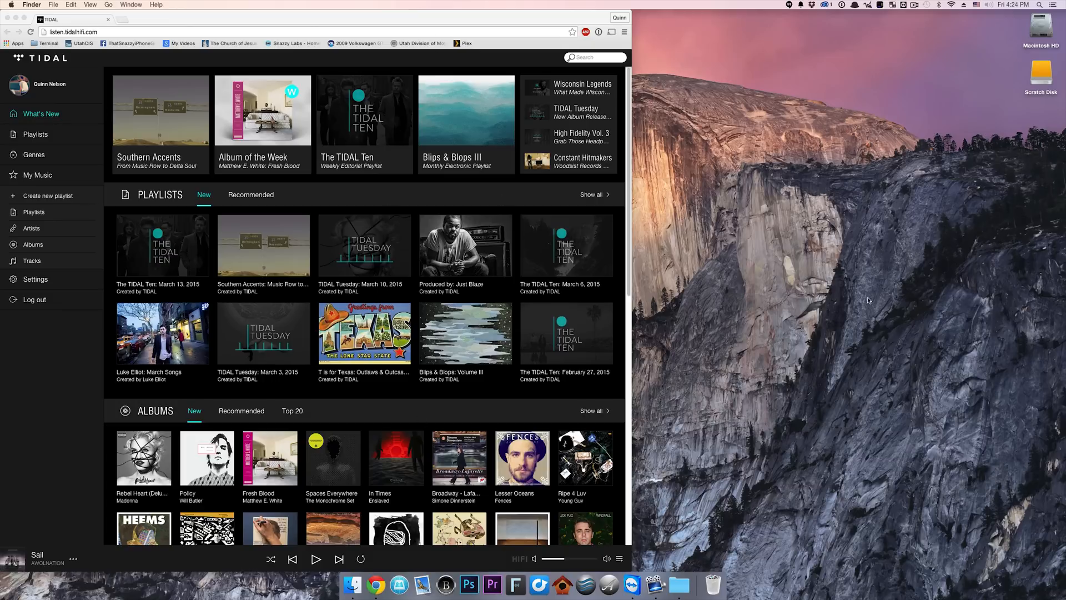
mouse_move(298, 301)
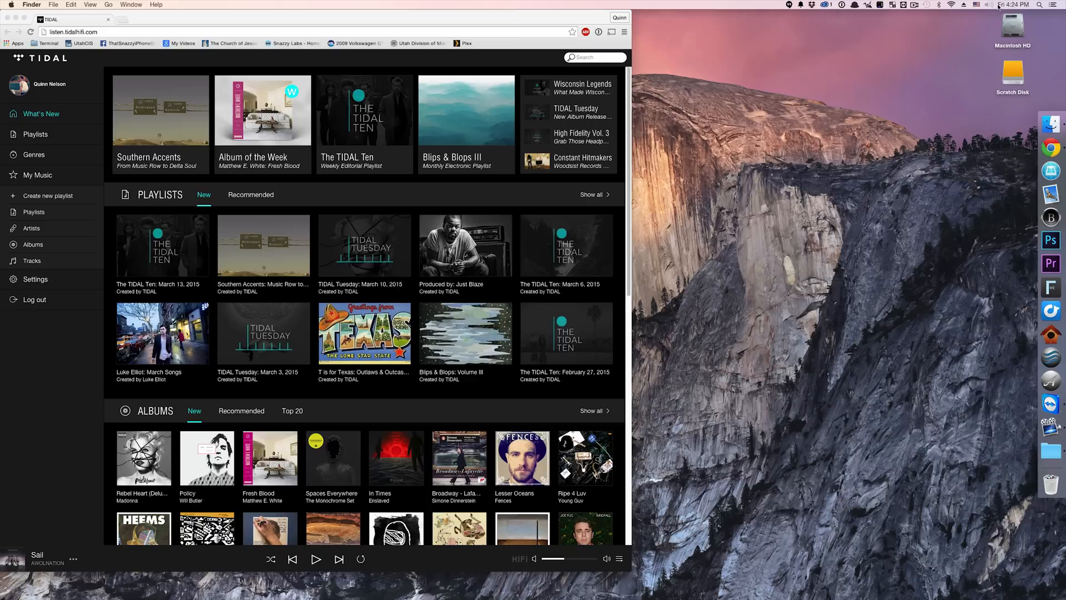
mouse_move(779, 87)
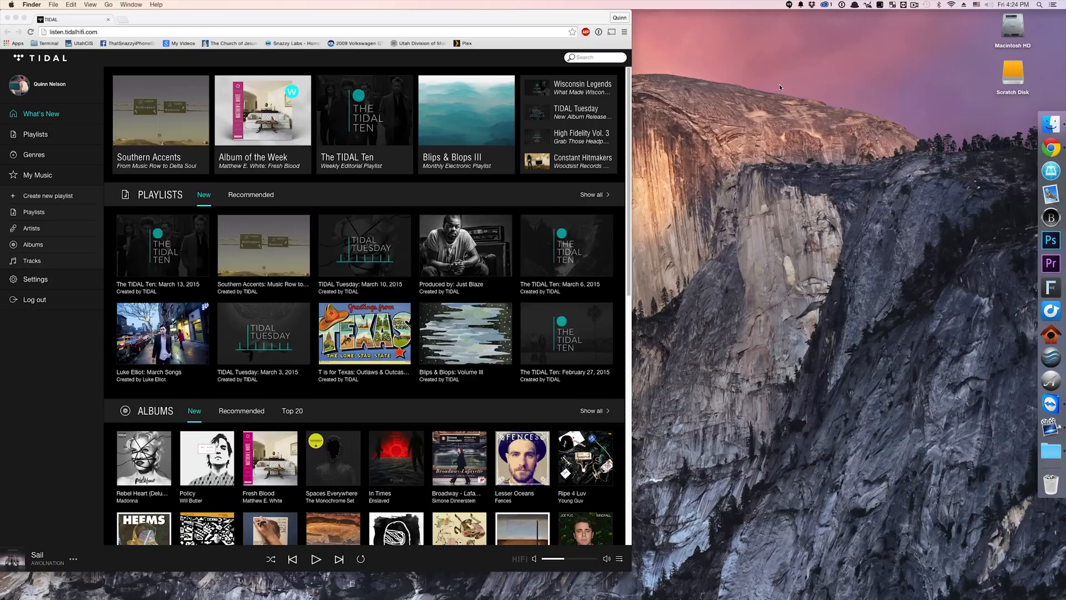
mouse_move(992, 386)
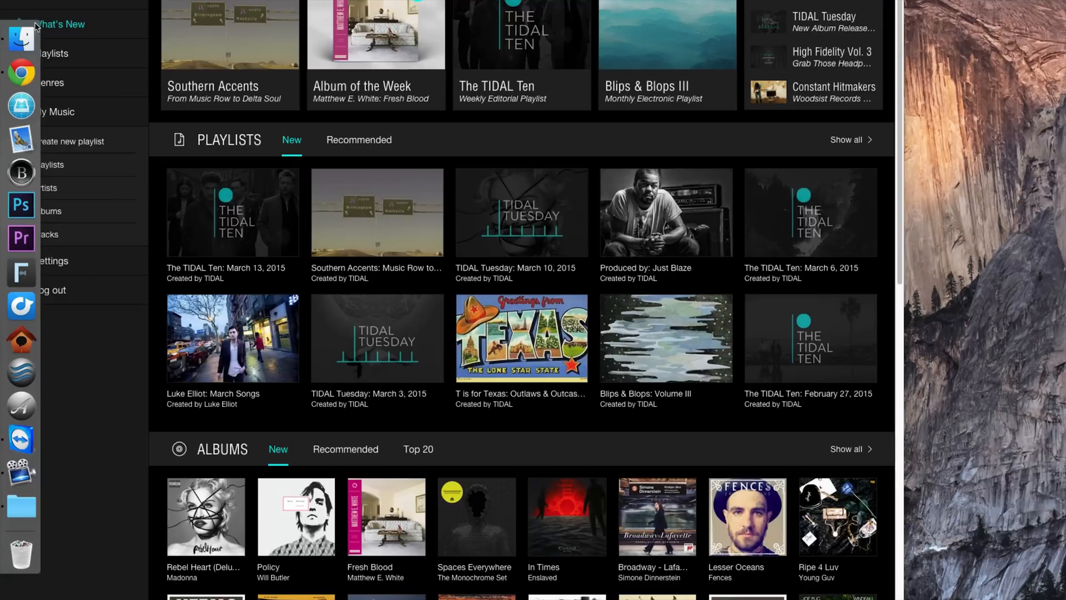
mouse_move(21, 72)
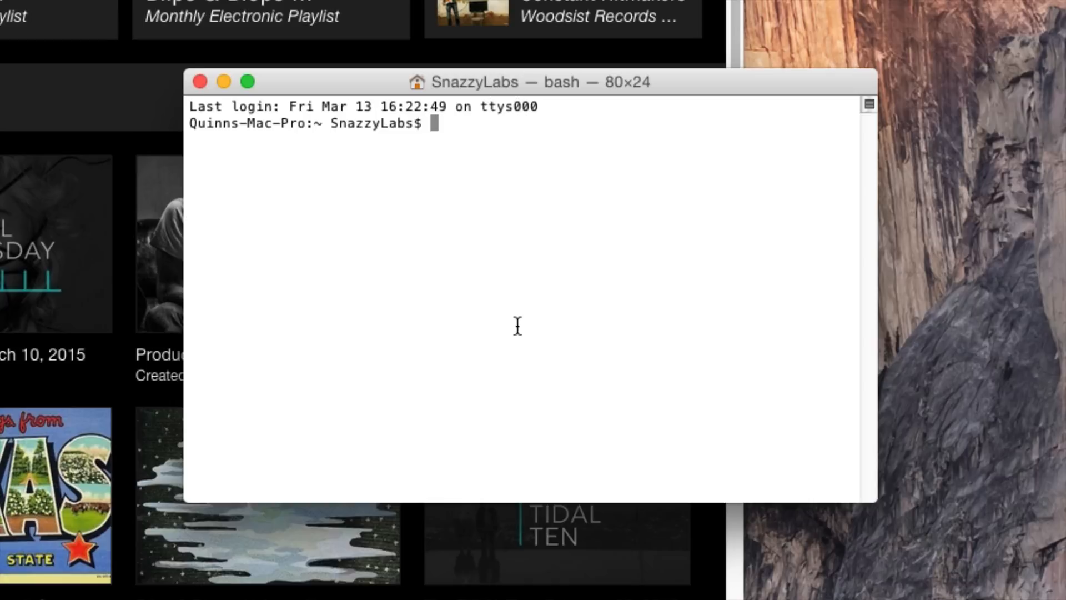
Enter defaults write com.apple.dock autohide-time-modifier -int and highlight write, com.apple.dock and the setting name to explain them.
text(defaults write com.apple.dock autohide-time-modifier -int)
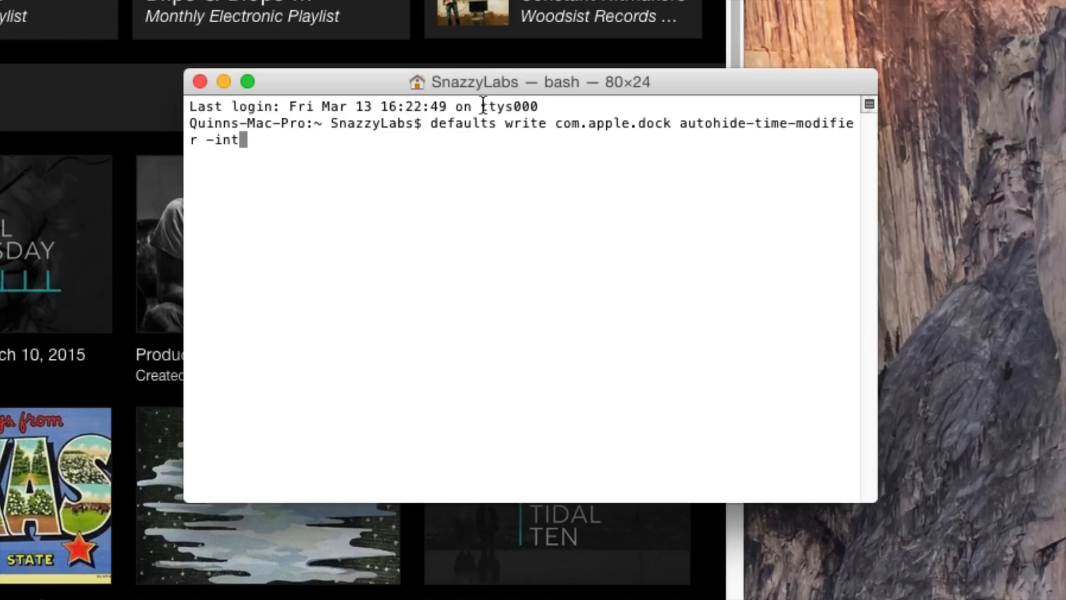
mouse_move(578, 129)
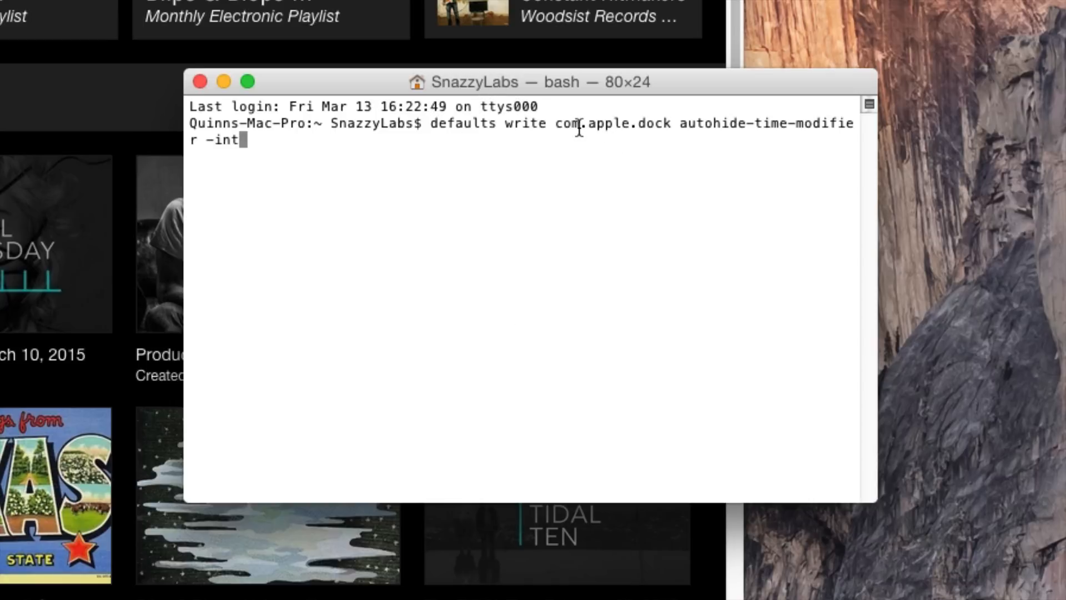
double_click(614, 123)
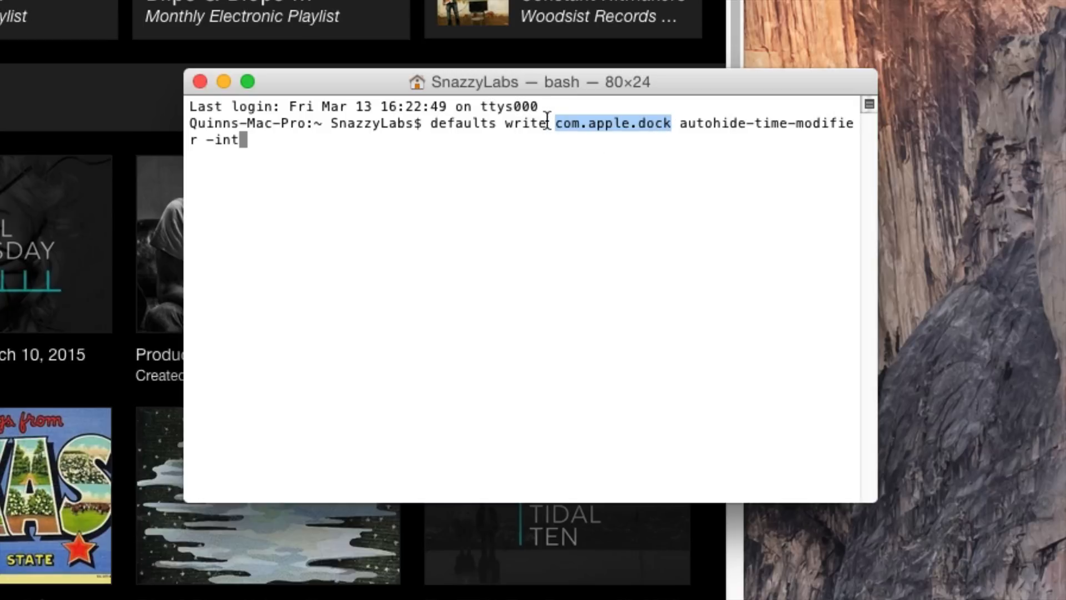
double_click(524, 123)
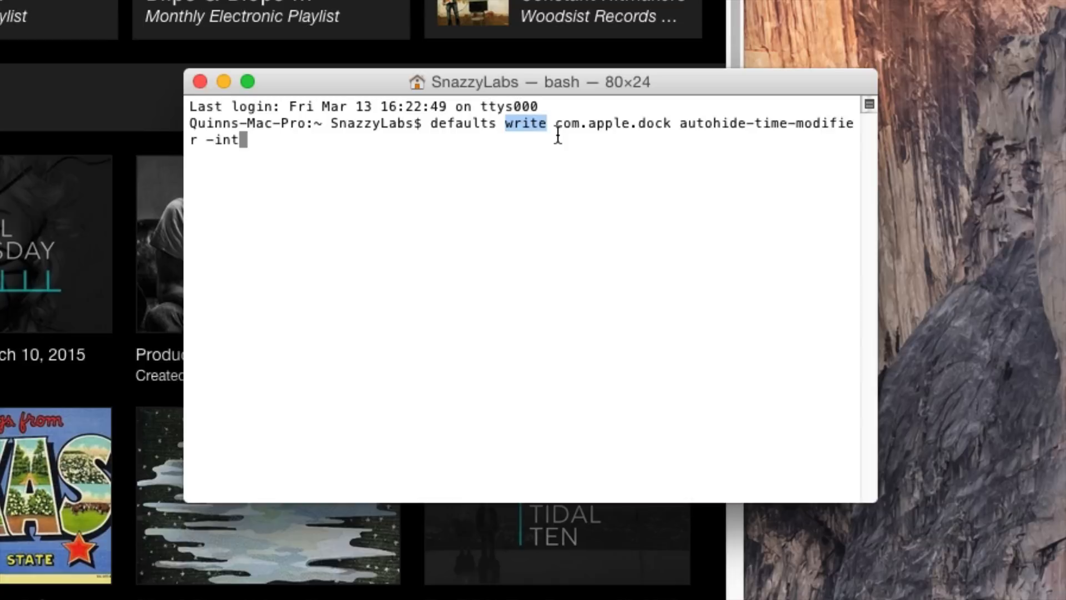
double_click(624, 123)
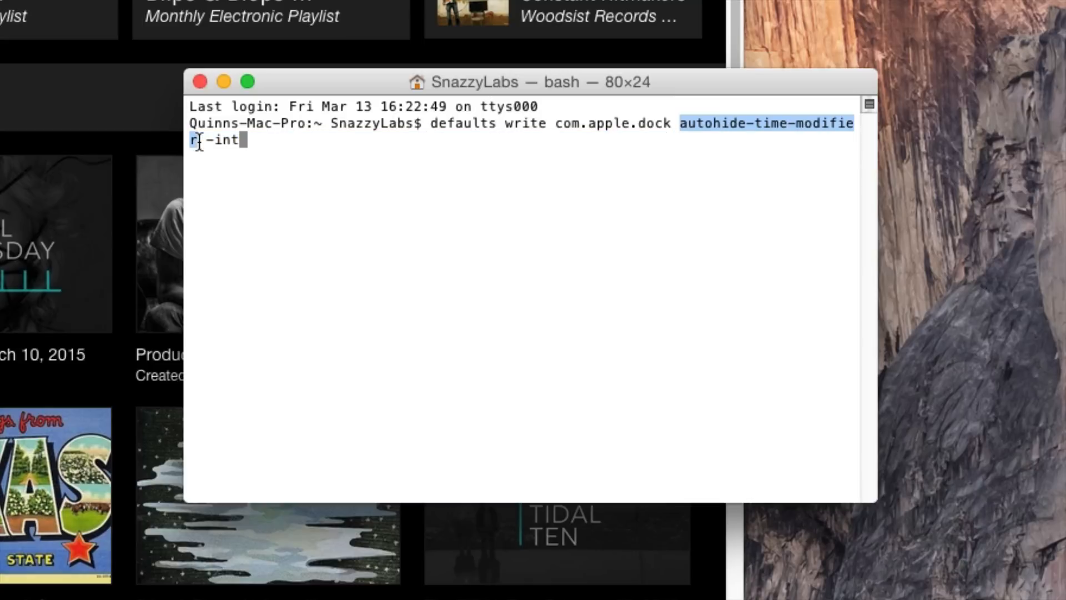
mouse_move(333, 132)
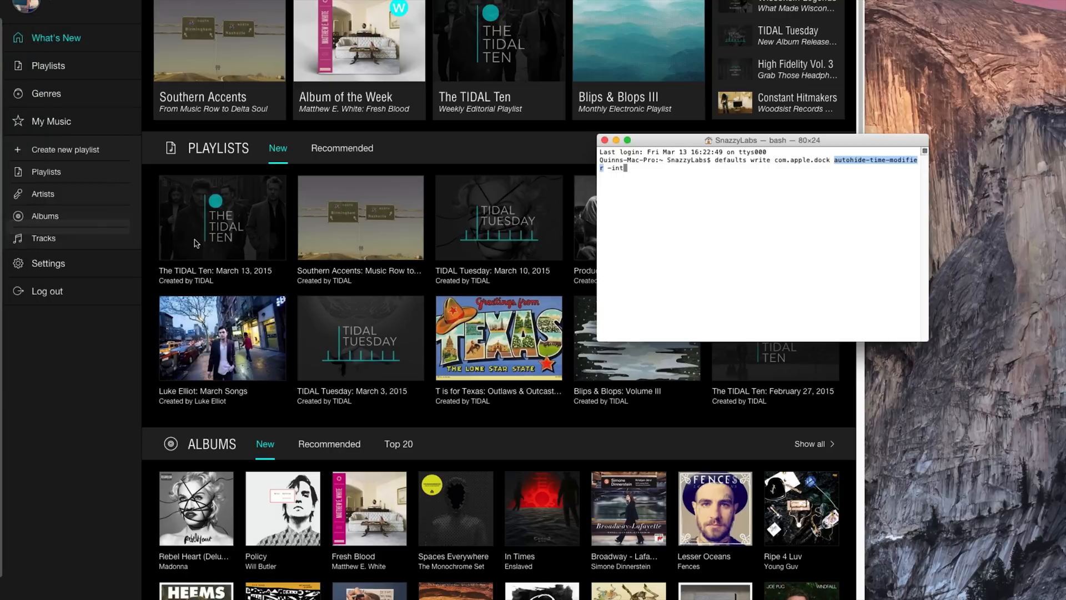
mouse_move(20, 225)
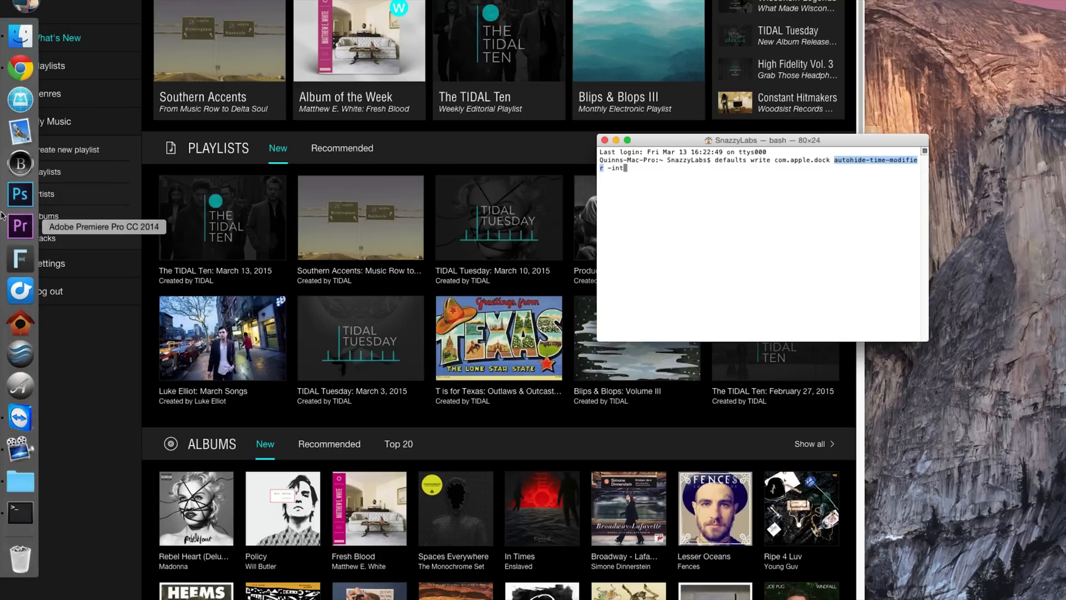
mouse_move(20, 194)
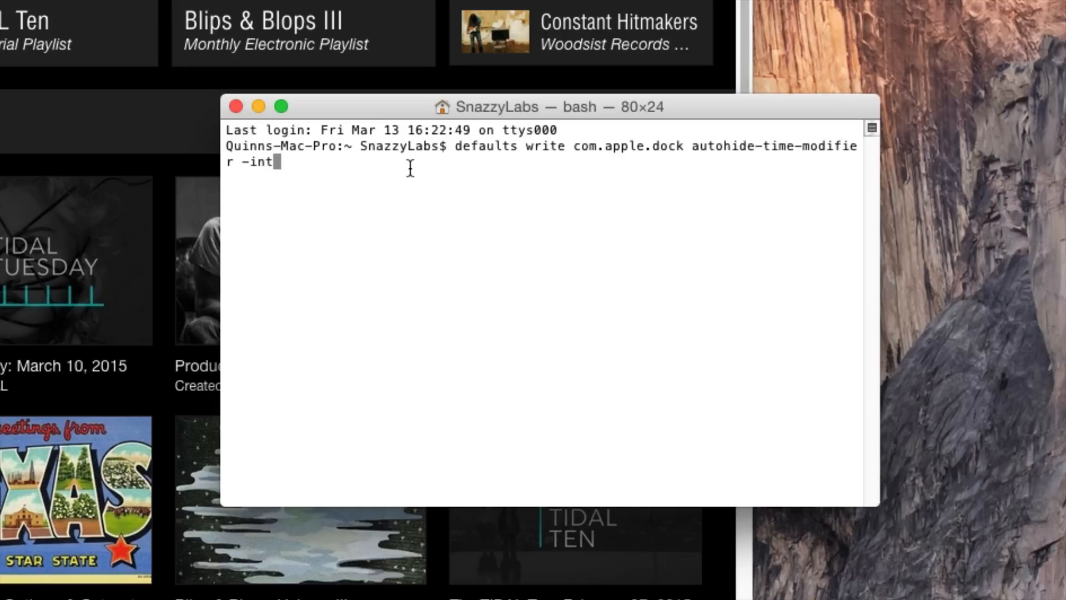
mouse_move(299, 169)
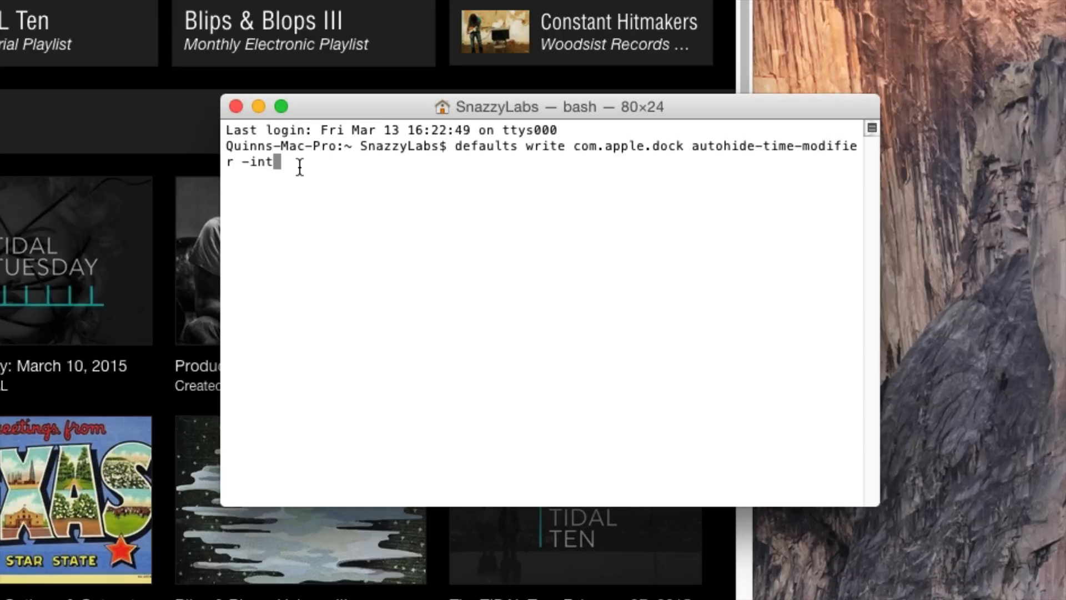
Run the write with value 10 and killall Dock, then rerun it with 0 and restart the Dock again.
text(" ")
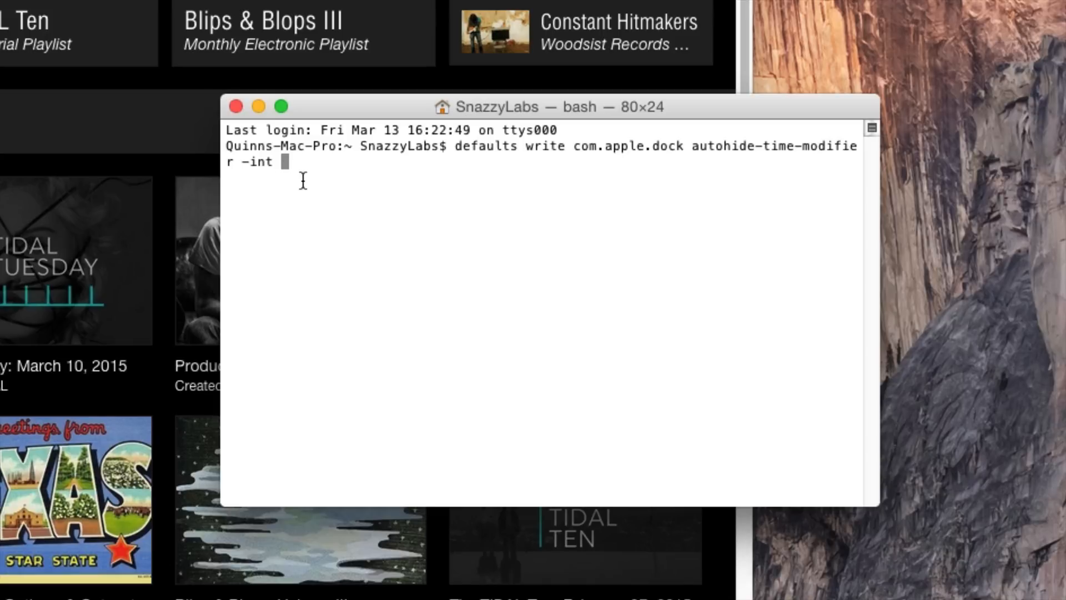
text(10)
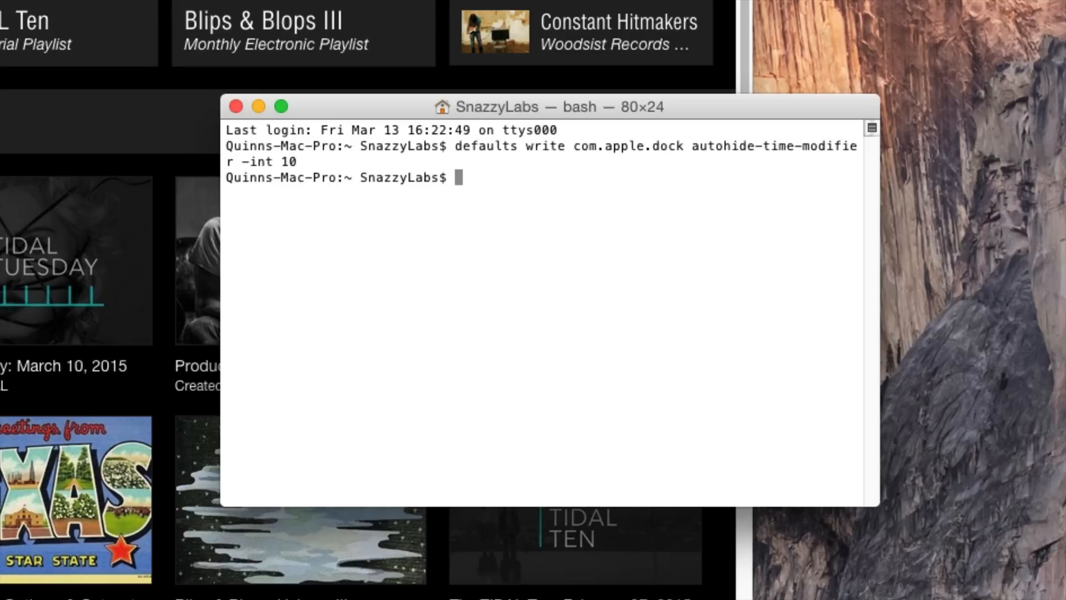
text(killall Dock)
text(defaults write com.apple.dock autohide-time-modifier -int 0)
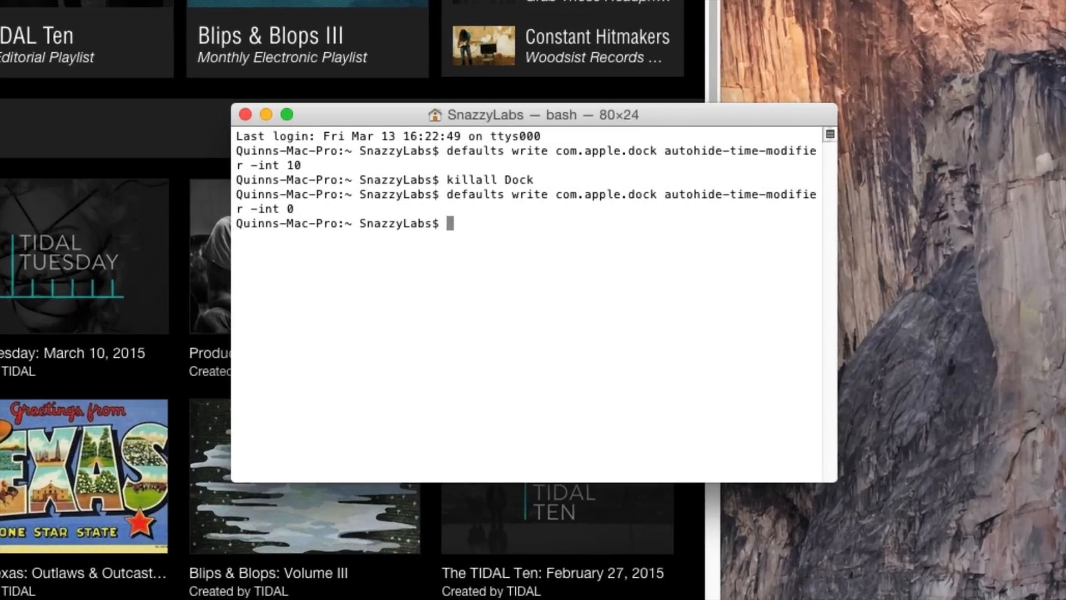
mouse_move(537, 178)
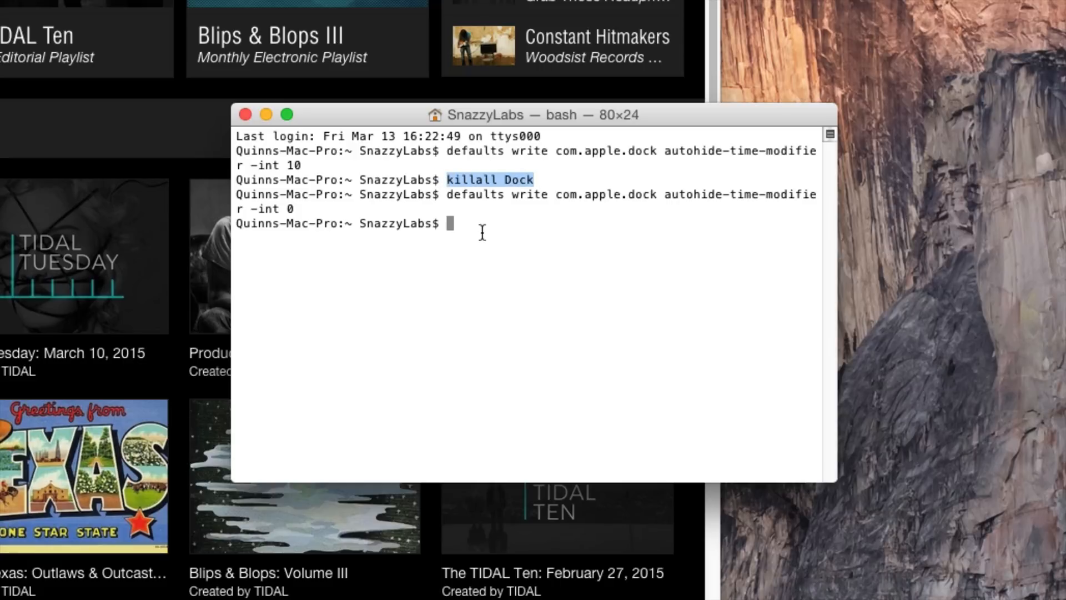
text(killall Dock)
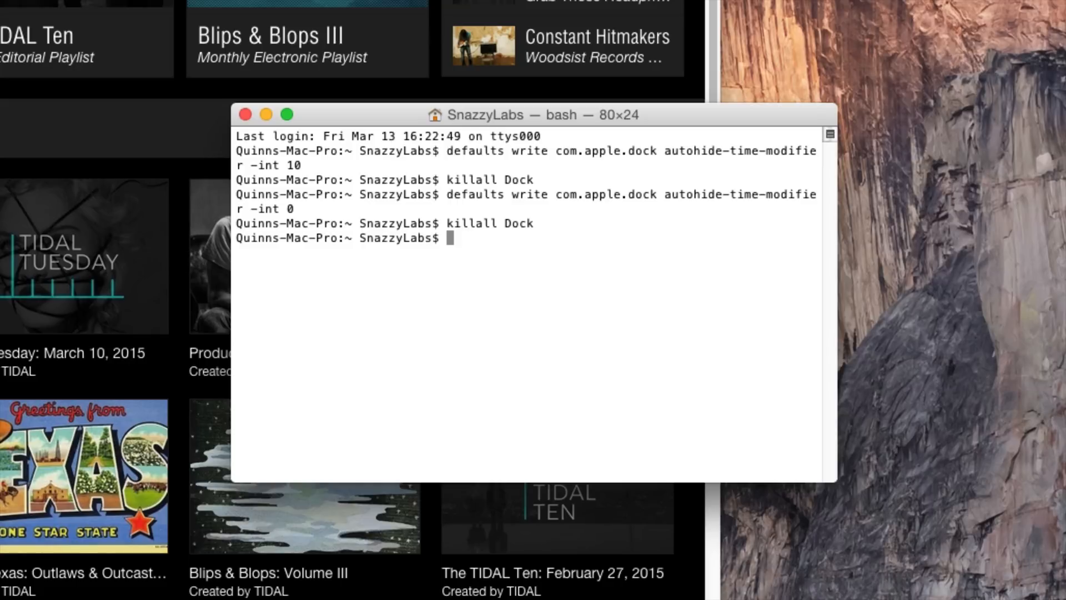
mouse_move(258, 260)
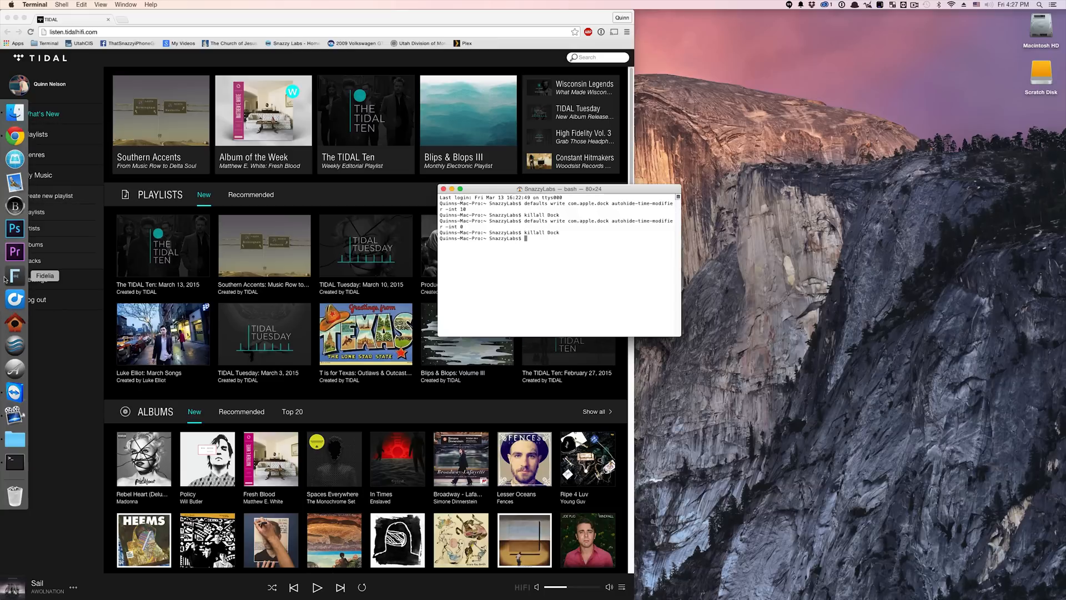
mouse_move(106, 184)
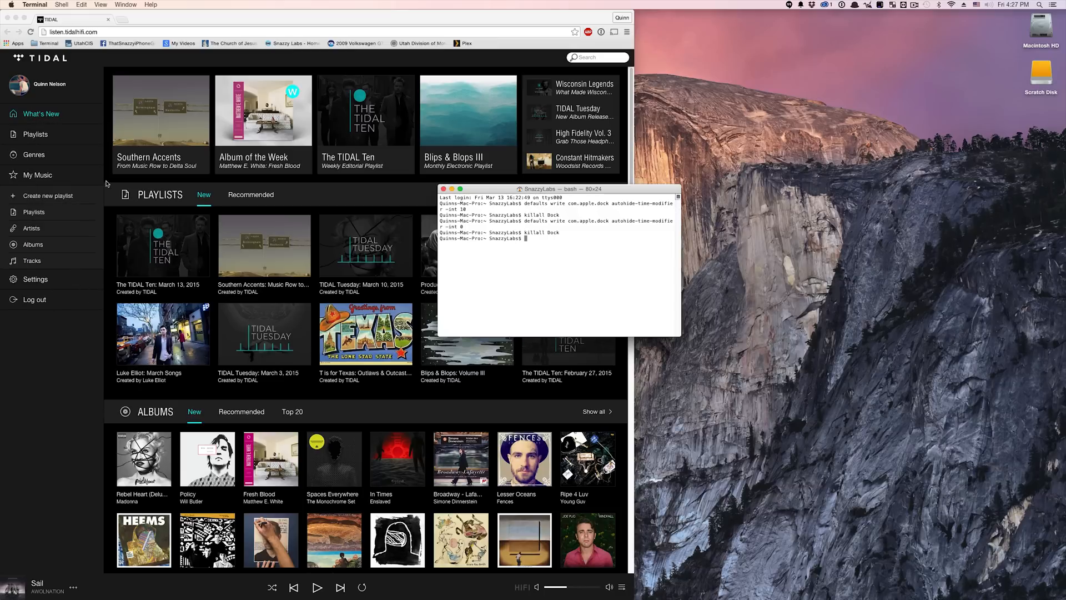